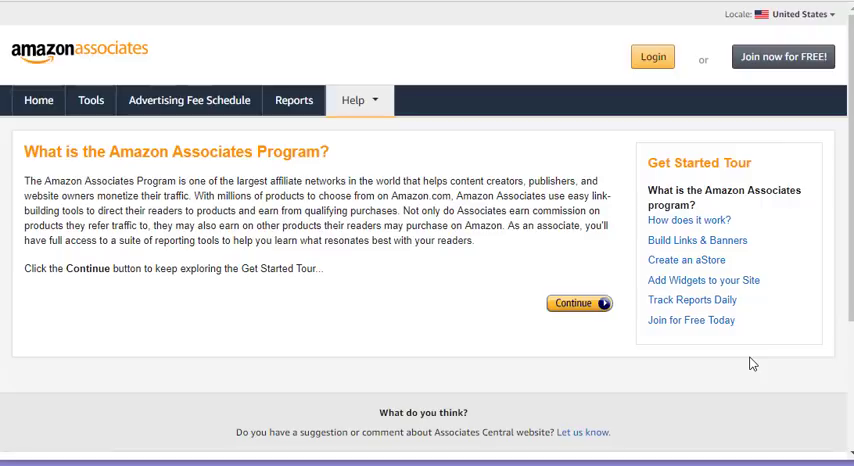
mouse_move(470, 358)
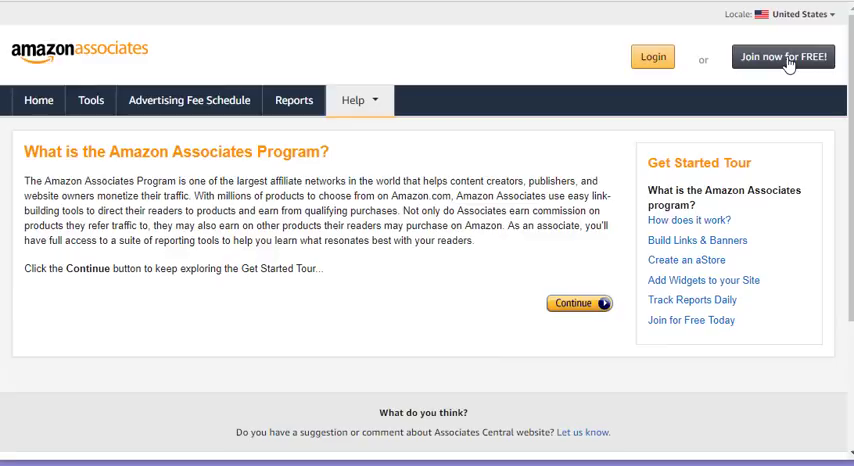
Start free Amazon Associates registration, reaching the Account Information form
left_click(784, 56)
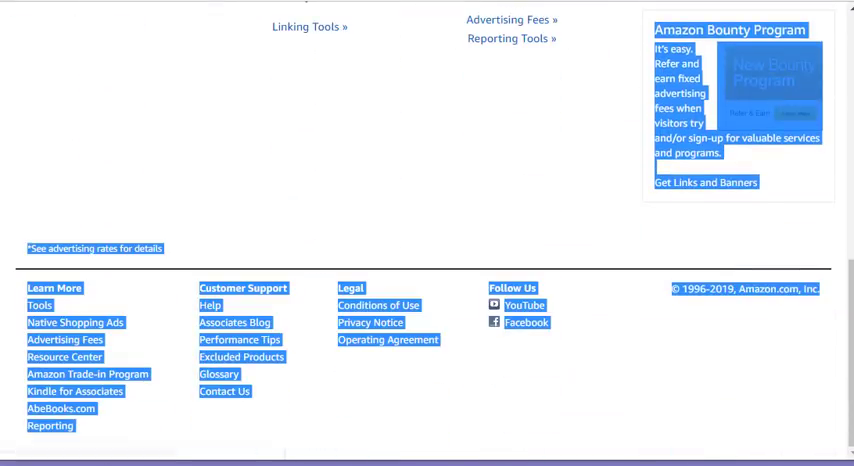
left_click(564, 248)
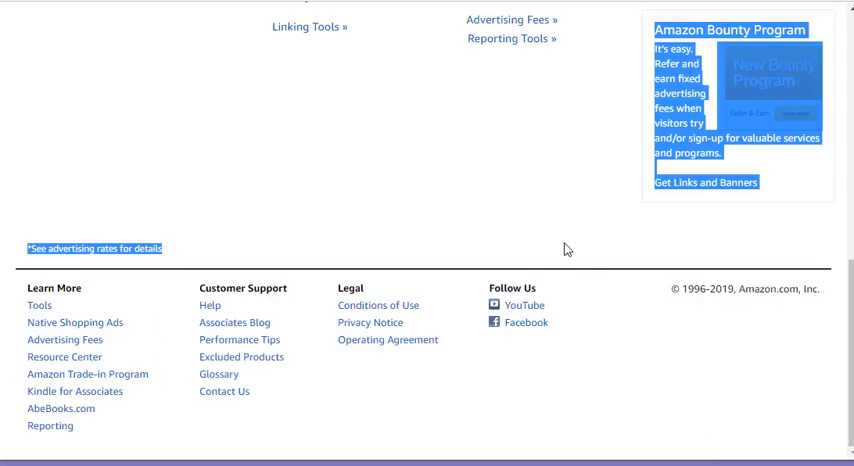
scroll("up", 3)
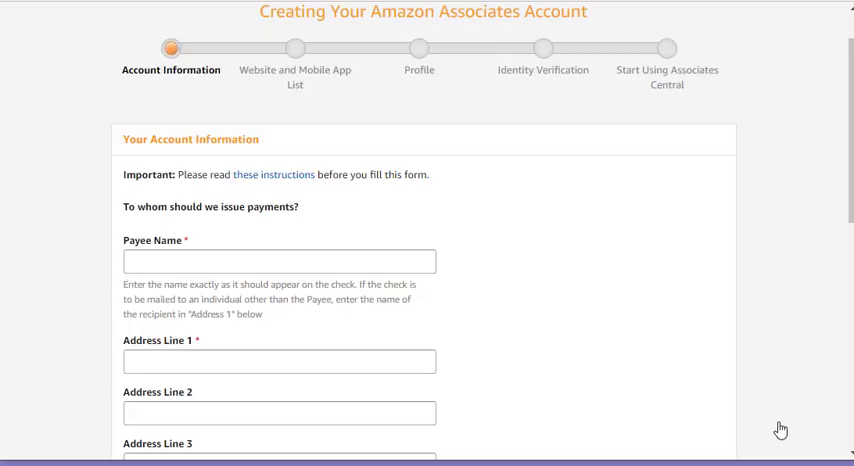
mouse_move(740, 214)
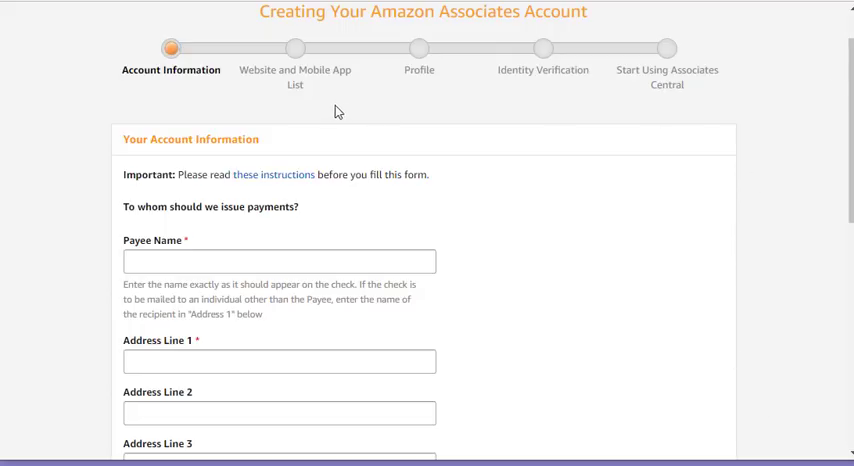
mouse_move(170, 92)
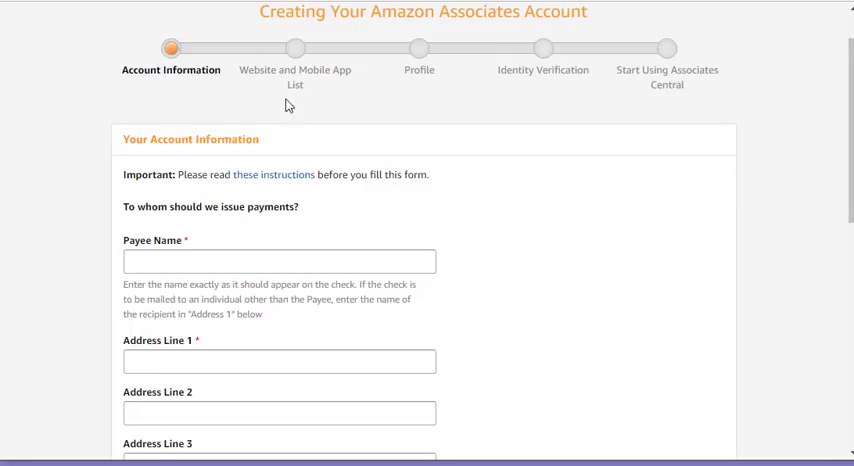
mouse_move(522, 92)
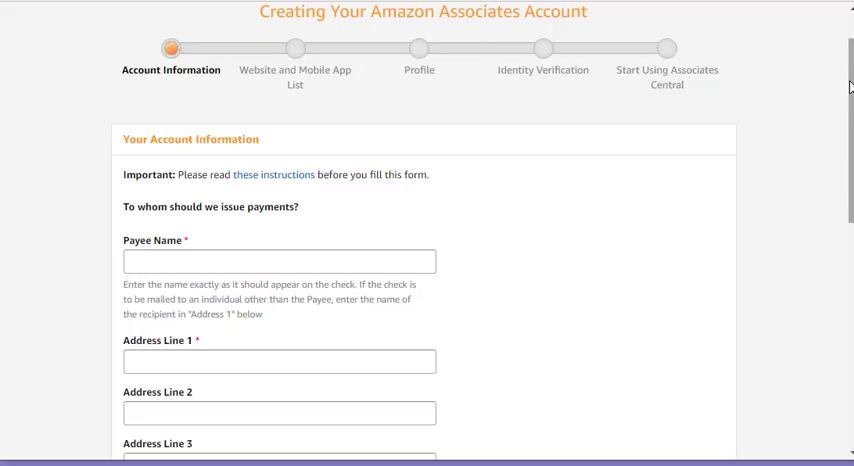
Scroll through the Account Information form's payee and address fields toward Next
scroll("down", 3)
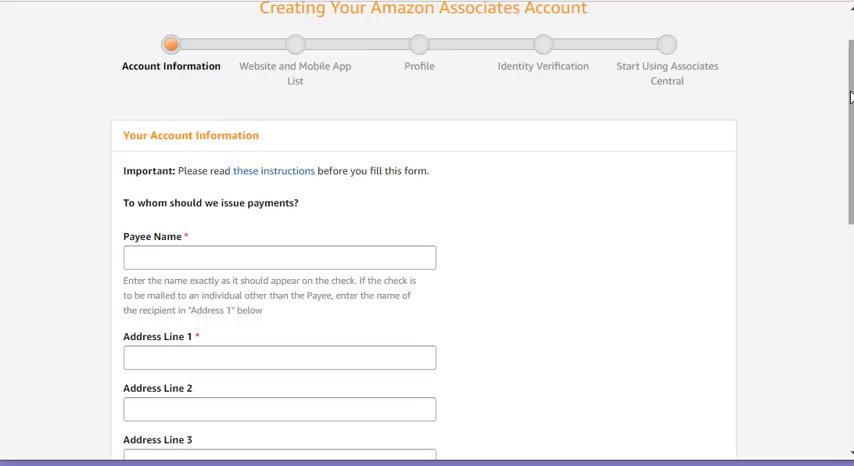
scroll("down", 3)
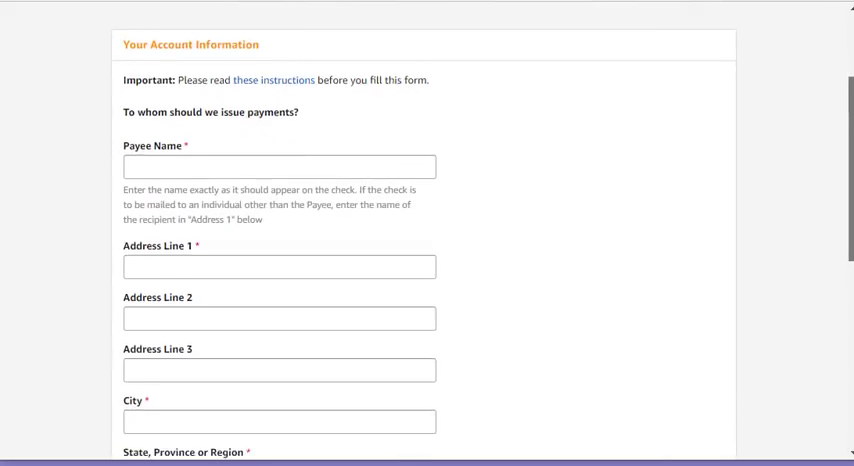
scroll("down", 3)
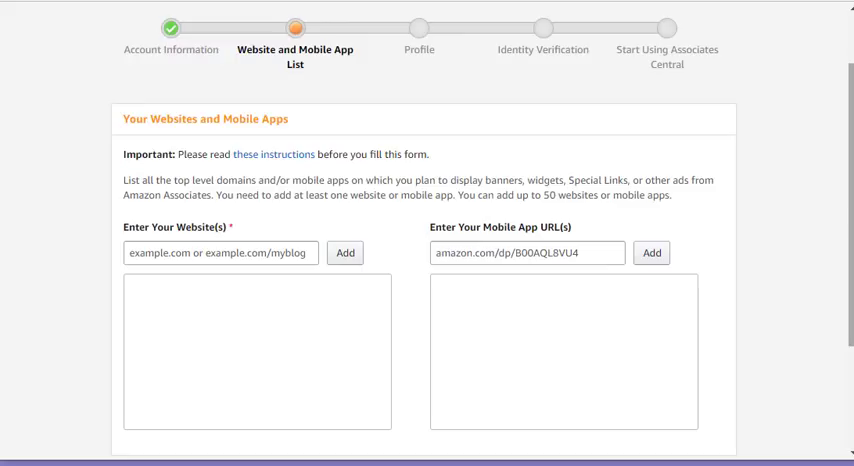
scroll("down", 3)
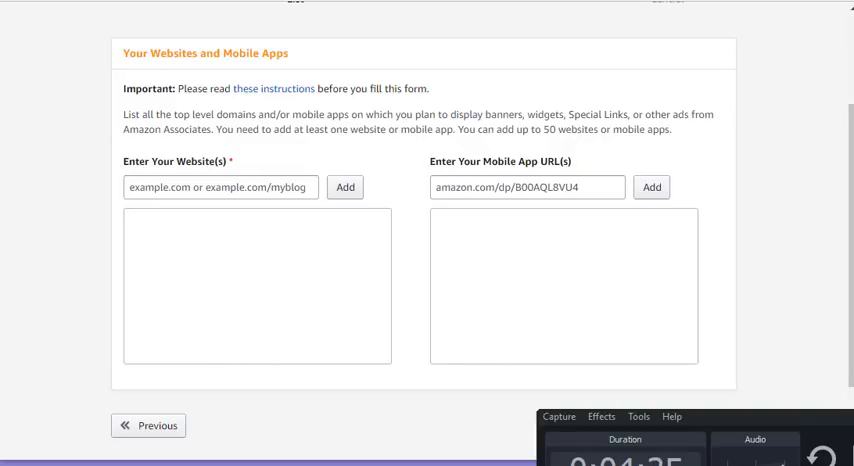
Scroll down the website list page past the new website entry toward the profile questions
scroll("down", 3)
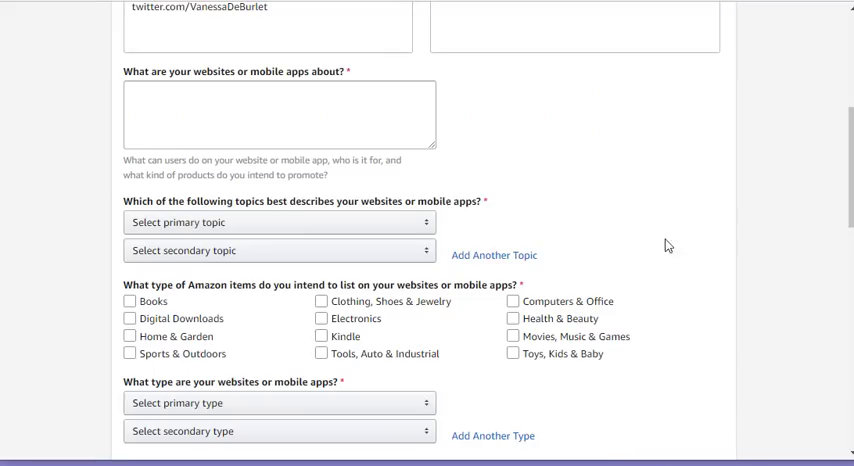
mouse_move(654, 216)
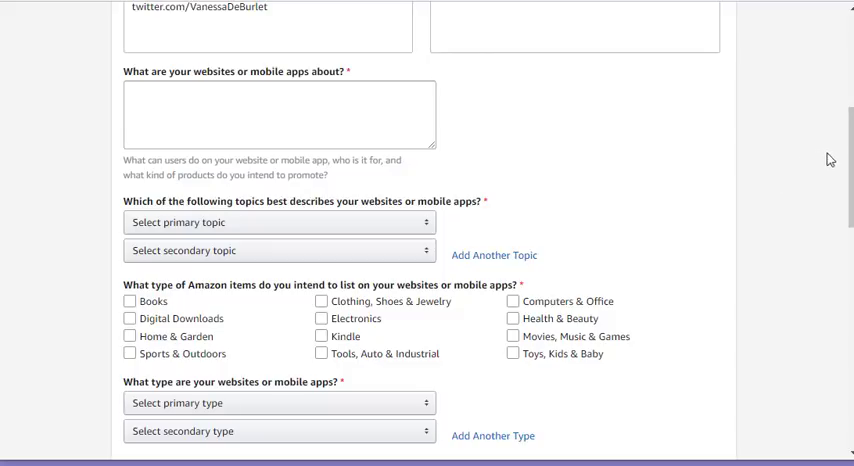
scroll("down", 3)
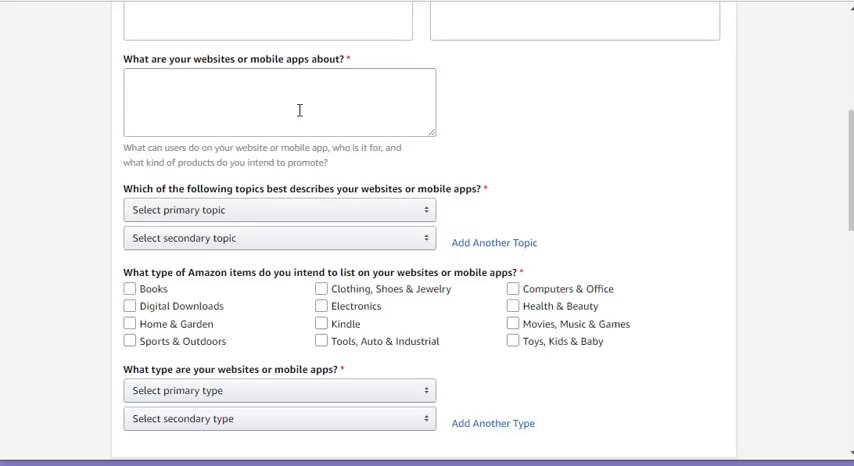
mouse_move(320, 92)
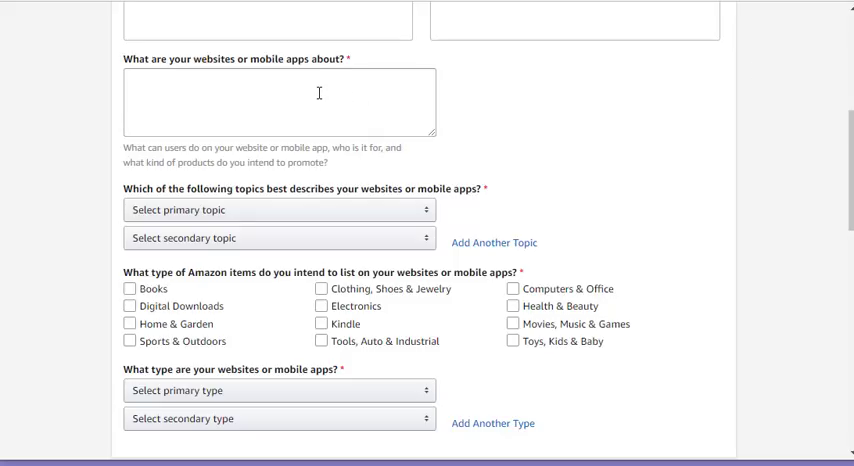
mouse_move(310, 210)
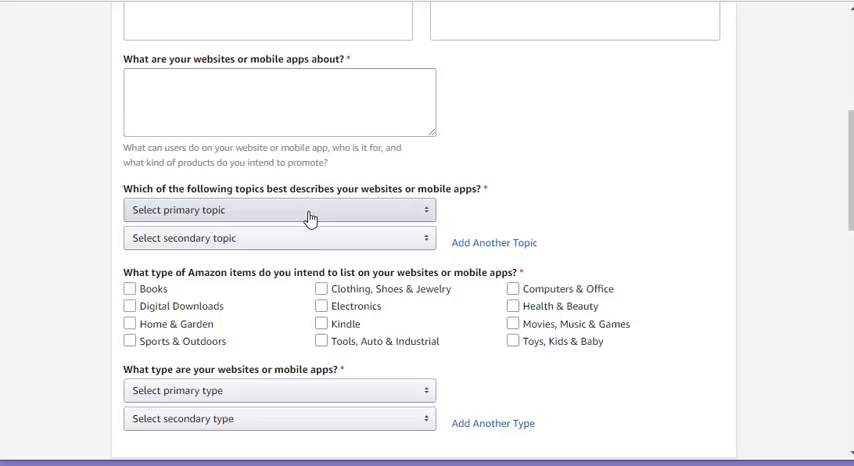
mouse_move(568, 236)
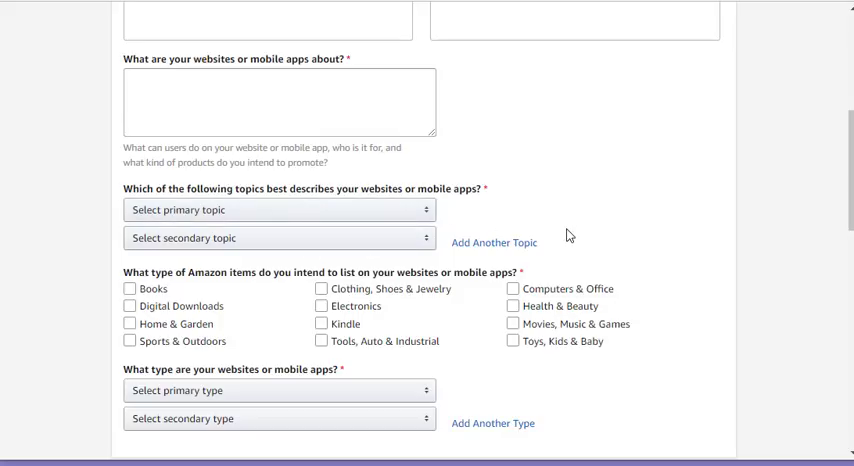
mouse_move(548, 392)
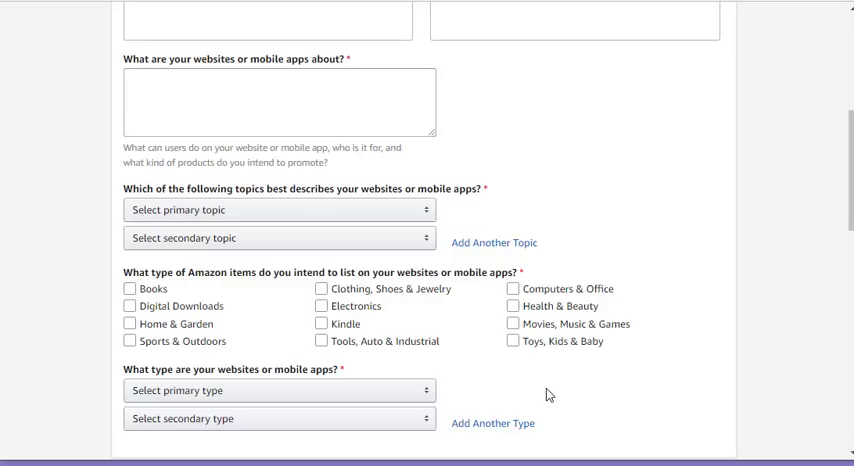
mouse_move(804, 460)
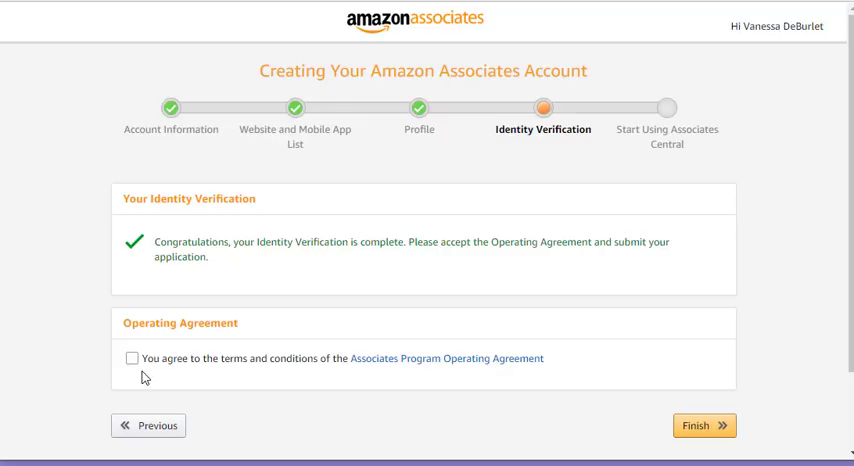
Accept the Operating Agreement and submit the application with Finish
left_click(132, 356)
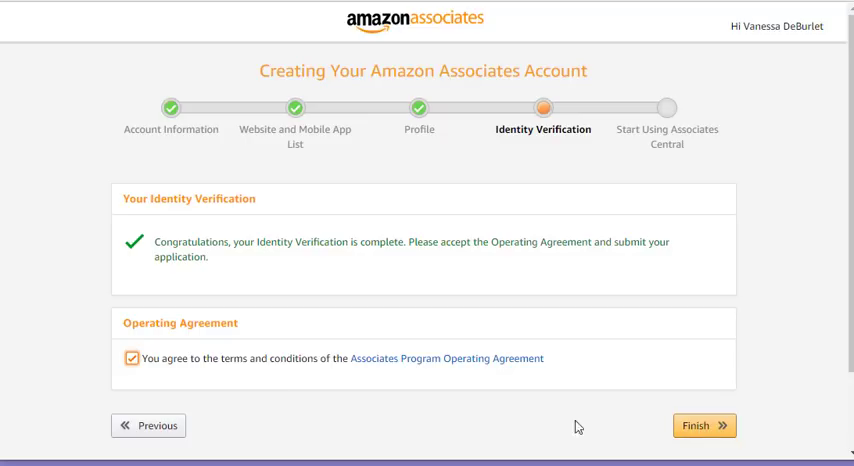
left_click(704, 424)
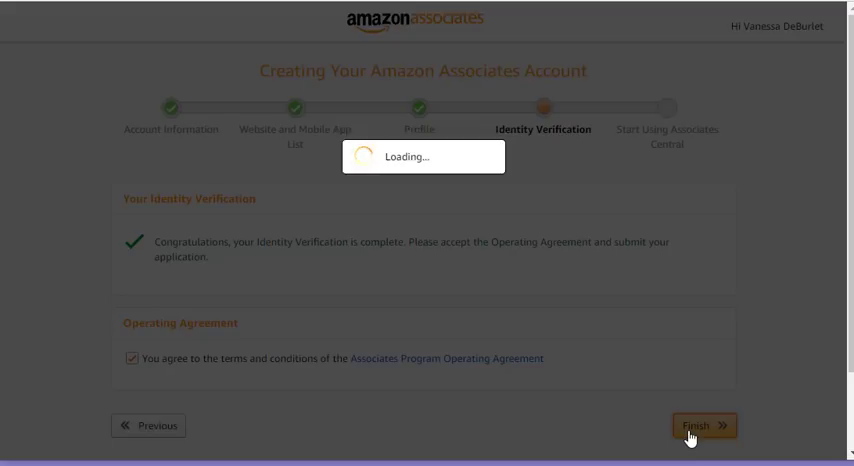
left_click(702, 424)
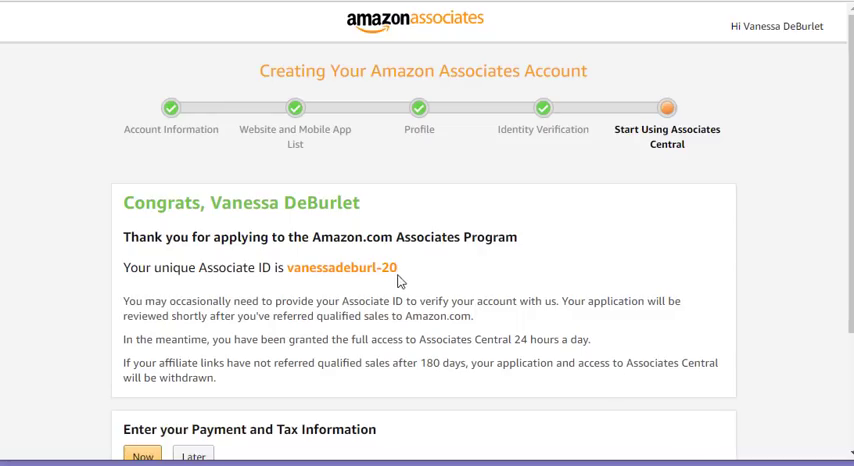
mouse_move(420, 284)
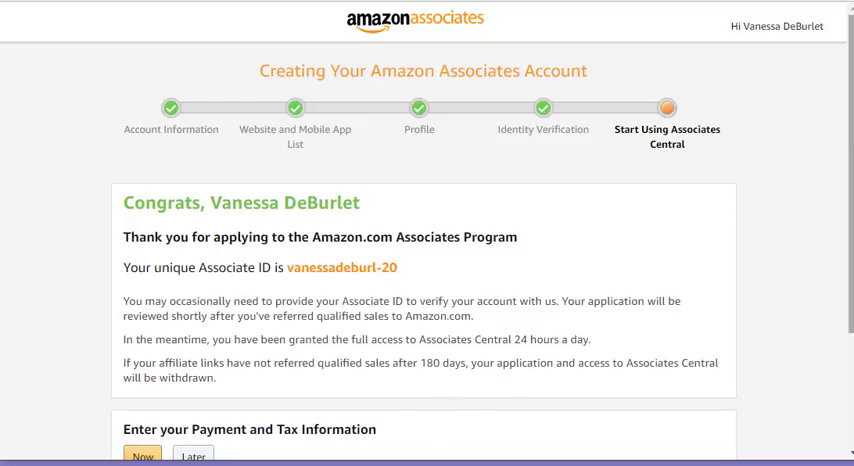
Scroll down the congratulations page to the Payment and Tax Information prompt
scroll("down", 3)
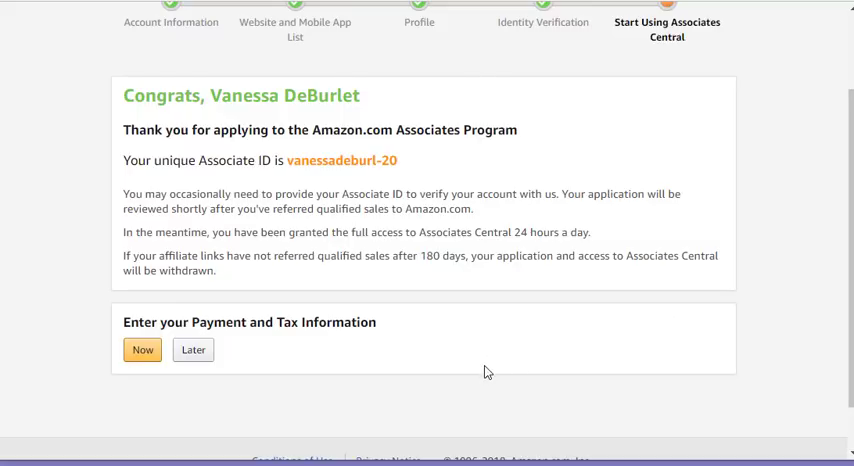
mouse_move(284, 366)
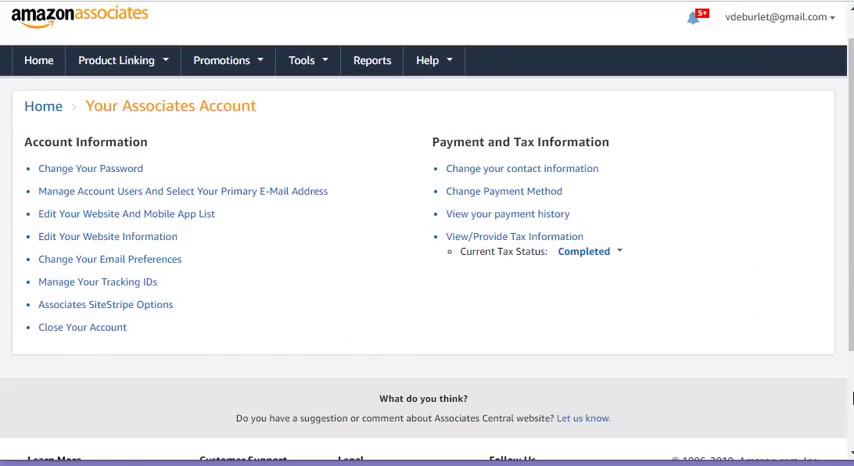
scroll("down", 3)
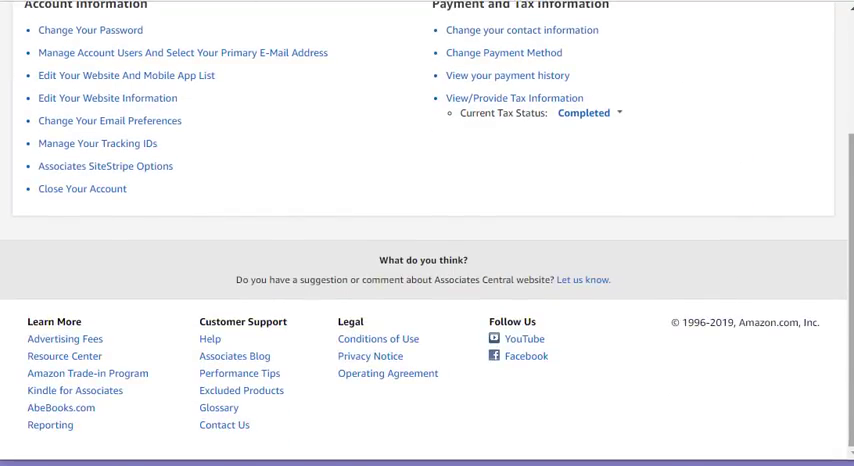
scroll("up", 3)
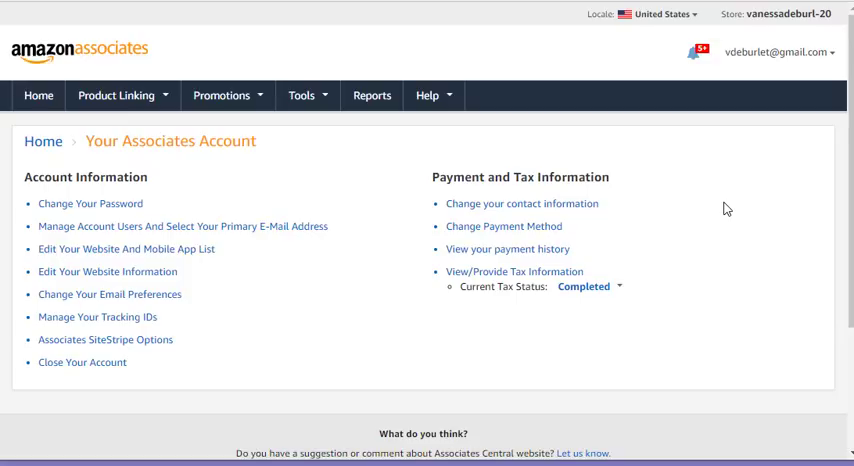
mouse_move(150, 118)
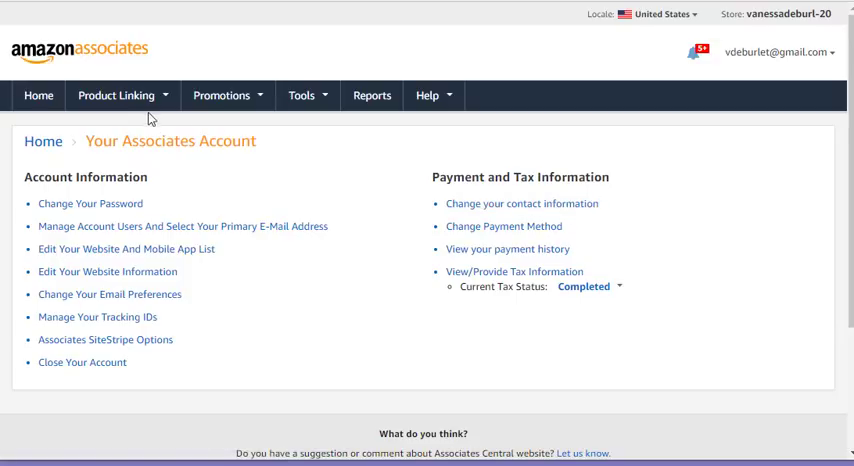
Choose Product Links from the Product Linking menu to reach the product search page
left_click(116, 96)
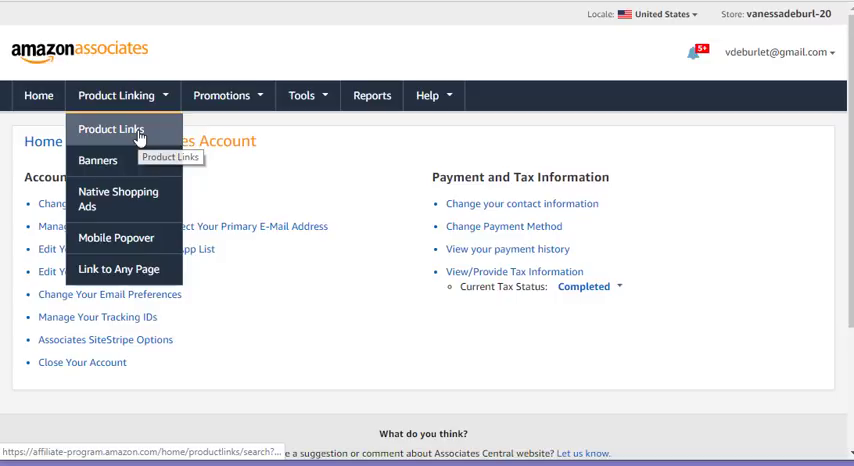
left_click(110, 128)
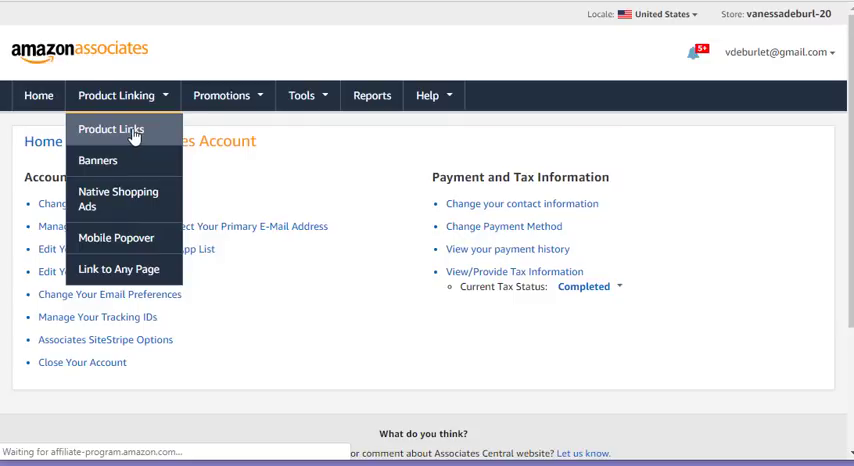
left_click(110, 128)
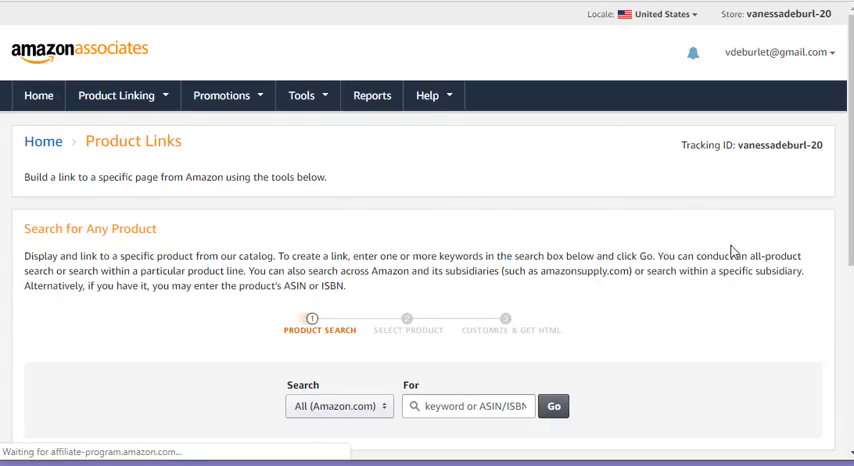
Search the product link builder for 'yoga mats', returning 34,602 results
scroll("down", 3)
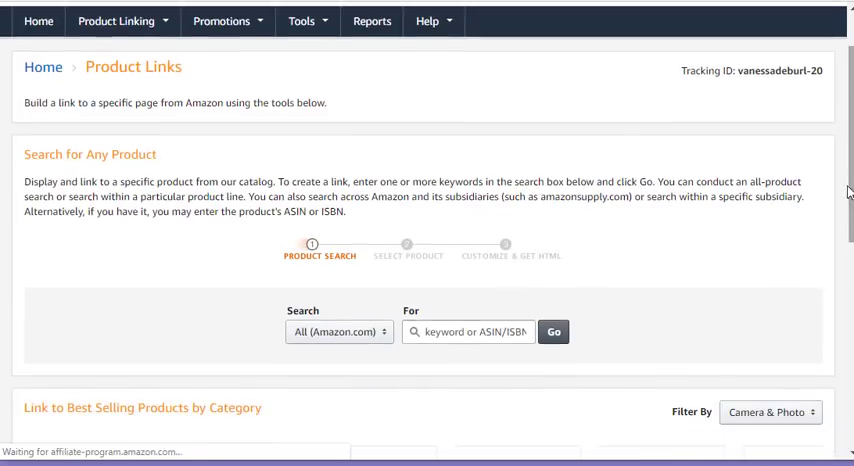
left_click(468, 332)
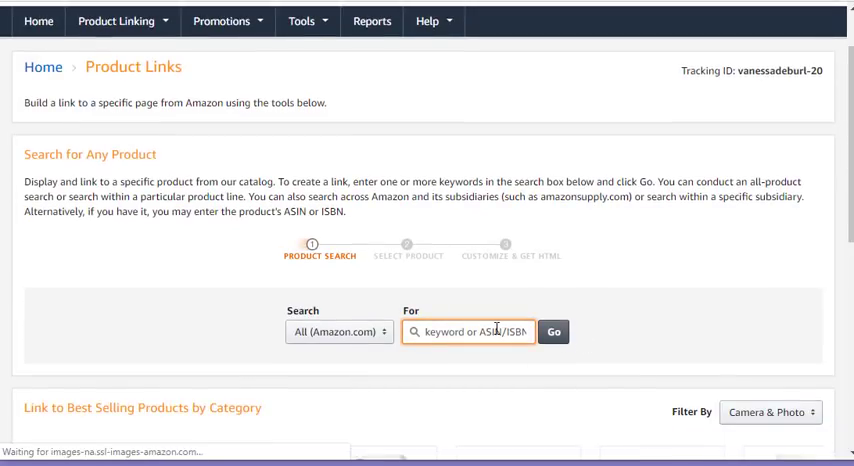
type("yoga mats")
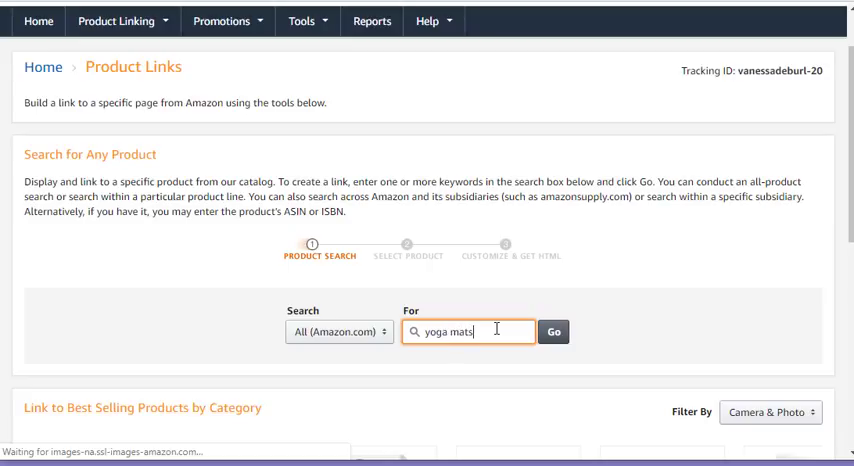
left_click(552, 332)
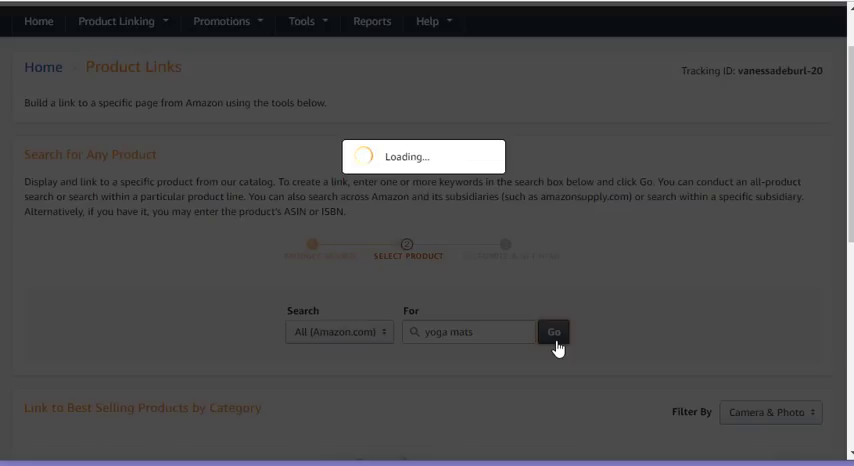
left_click(554, 332)
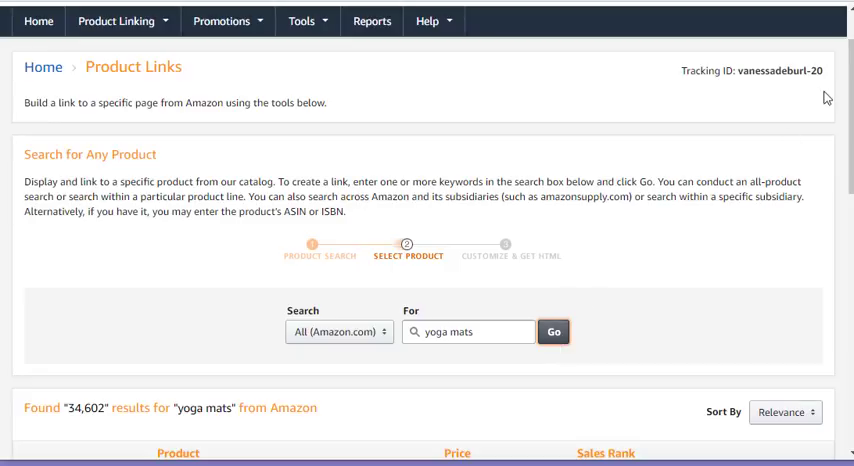
Get a link for the AmazonBasics extra thick purple yoga mat from the results
scroll("down", 3)
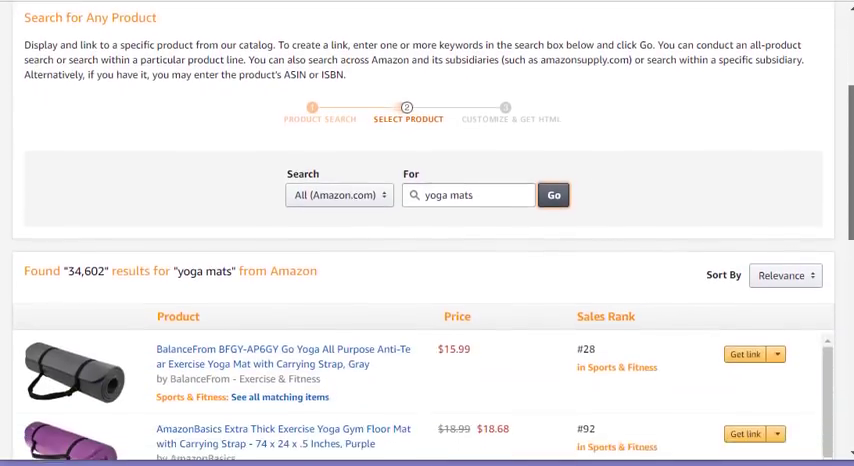
scroll("down", 3)
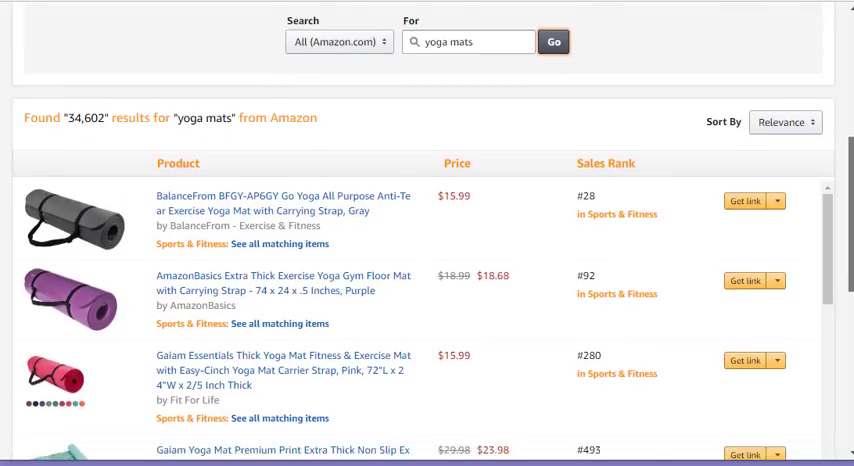
scroll("down", 3)
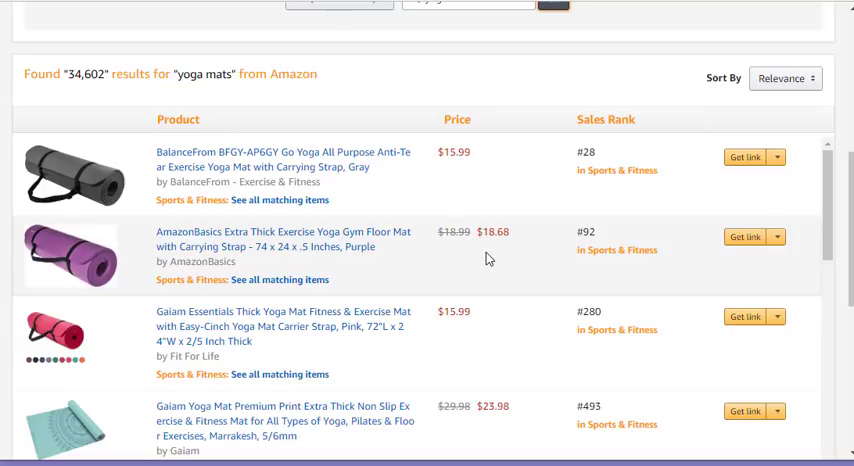
mouse_move(748, 244)
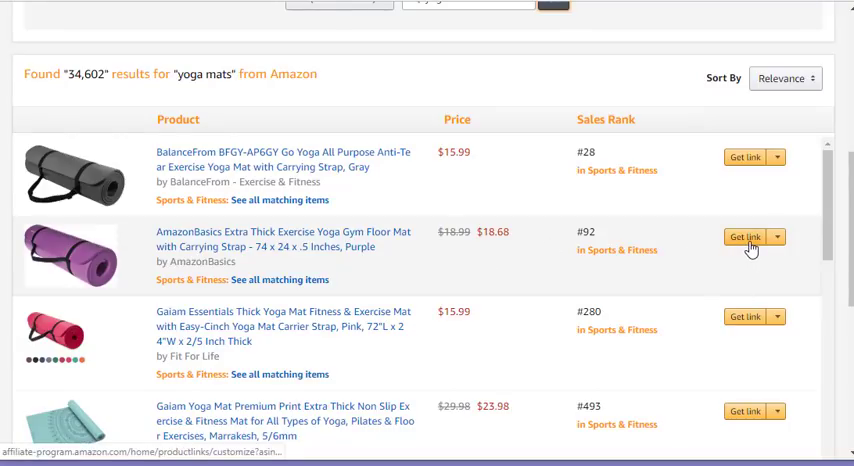
left_click(744, 236)
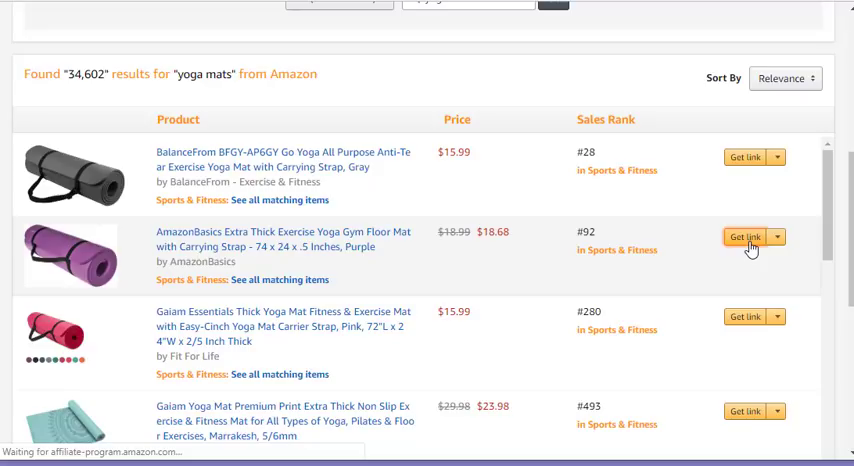
mouse_move(808, 230)
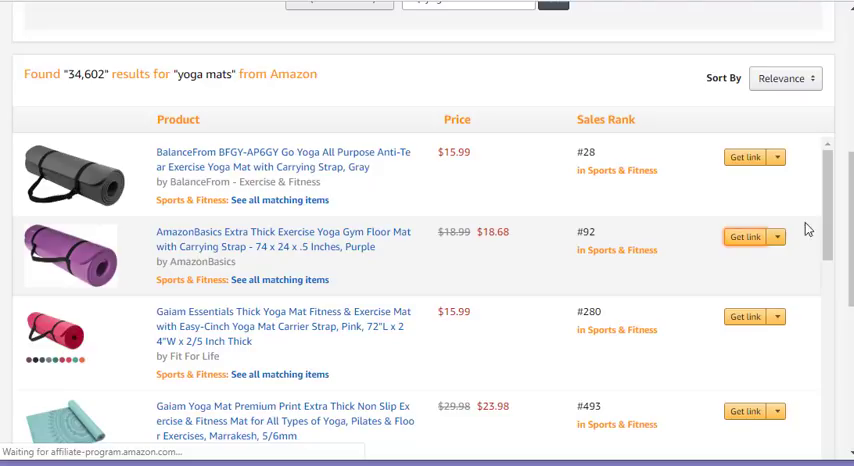
left_click(744, 156)
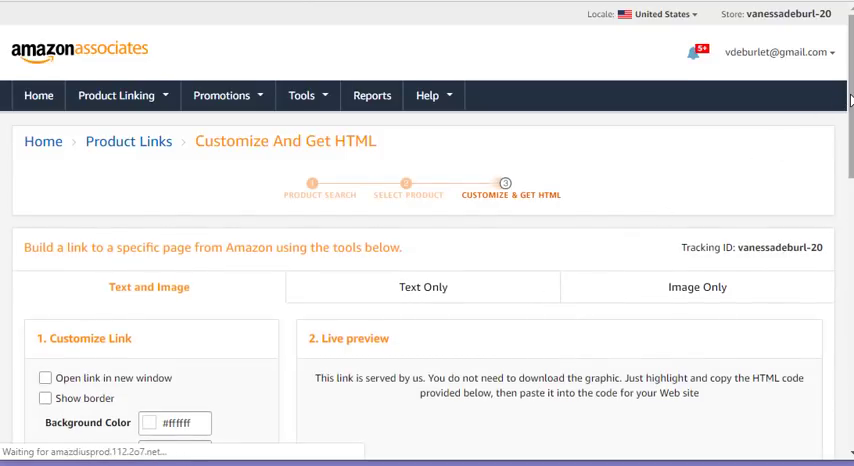
Review the Text Only and then Image Only link versions with their previews and HTML code
scroll("down", 3)
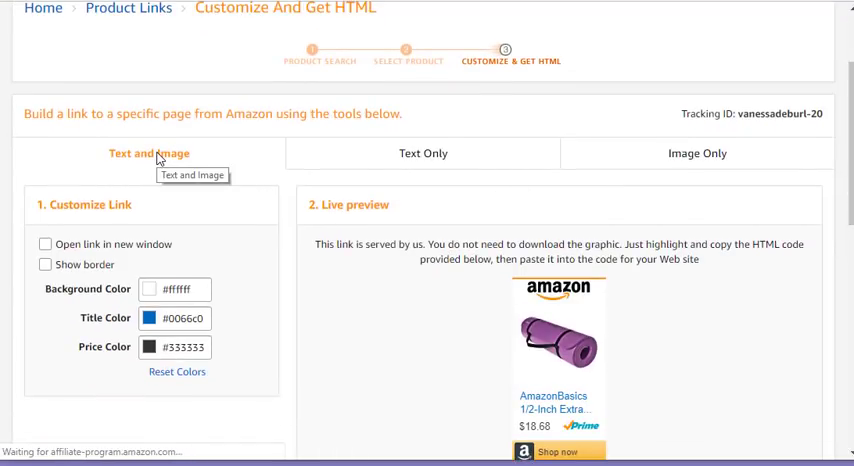
left_click(422, 152)
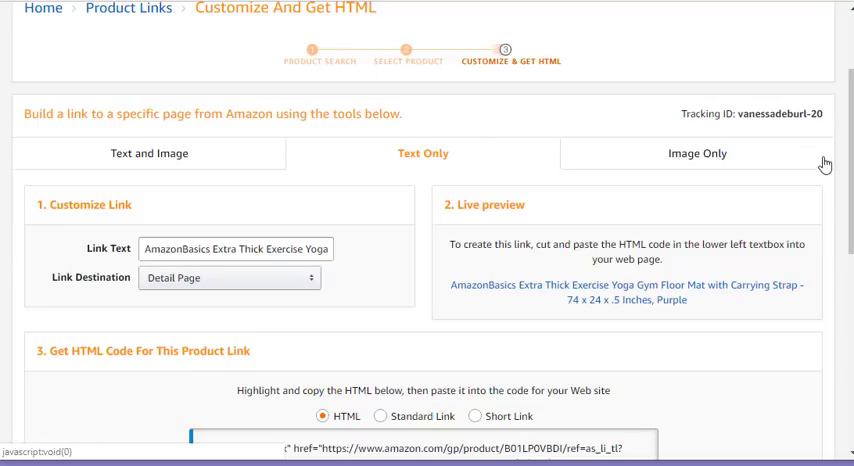
scroll("down", 3)
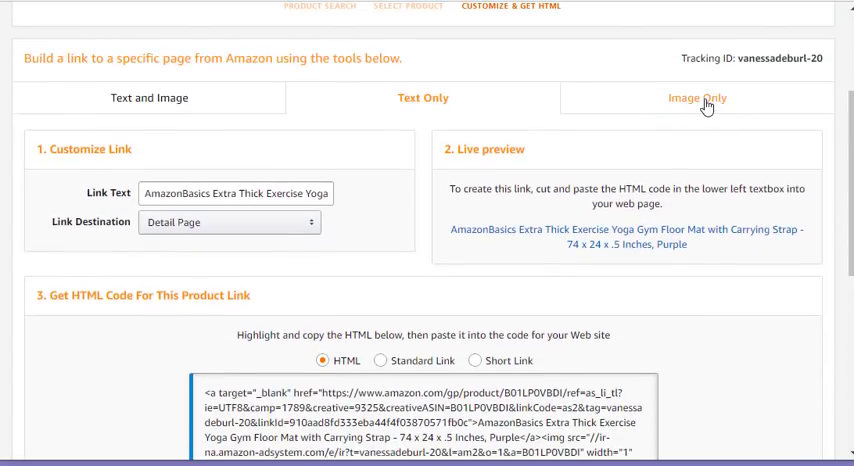
left_click(696, 98)
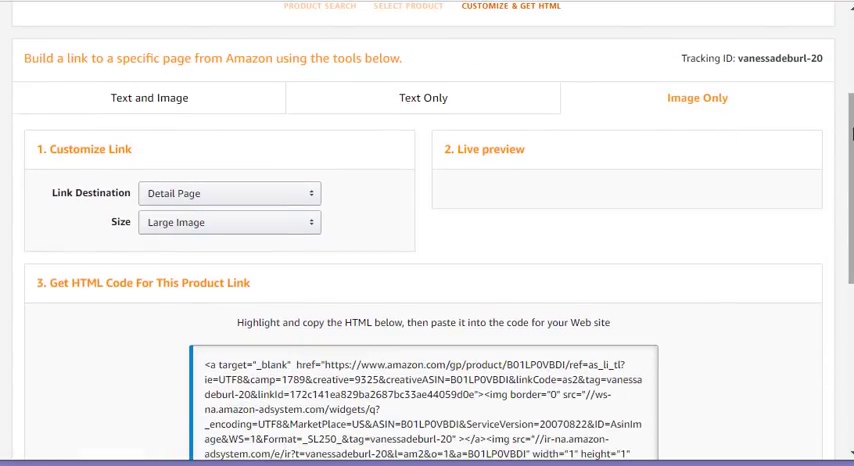
scroll("down", 3)
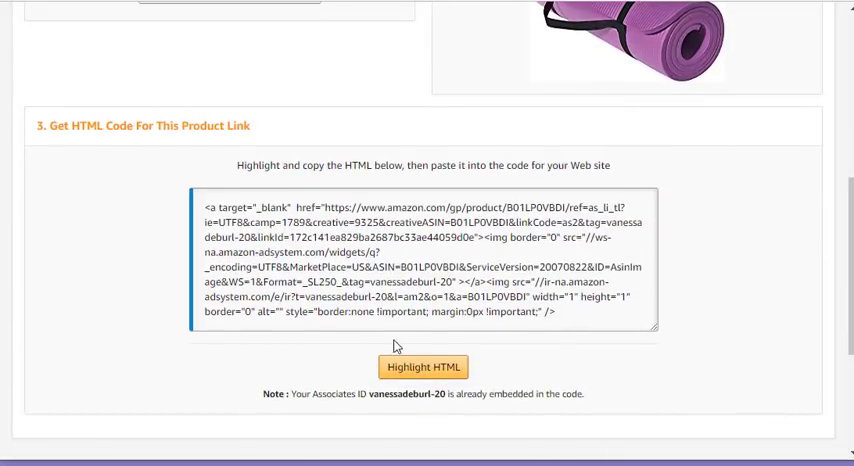
mouse_move(752, 248)
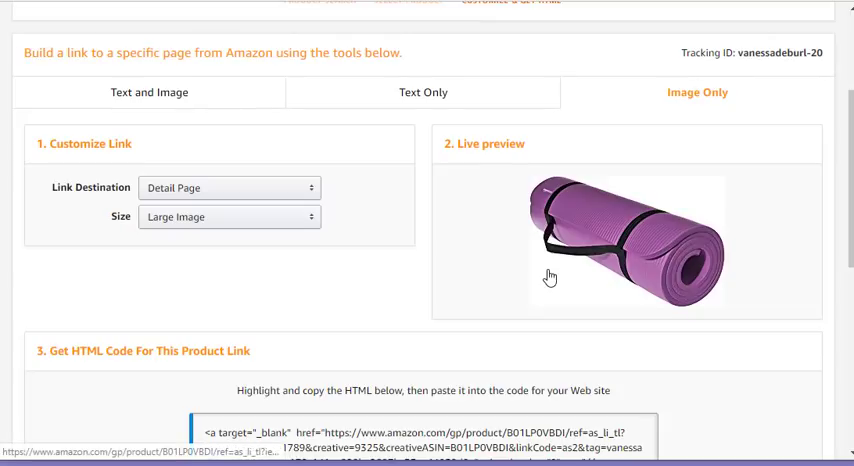
mouse_move(656, 292)
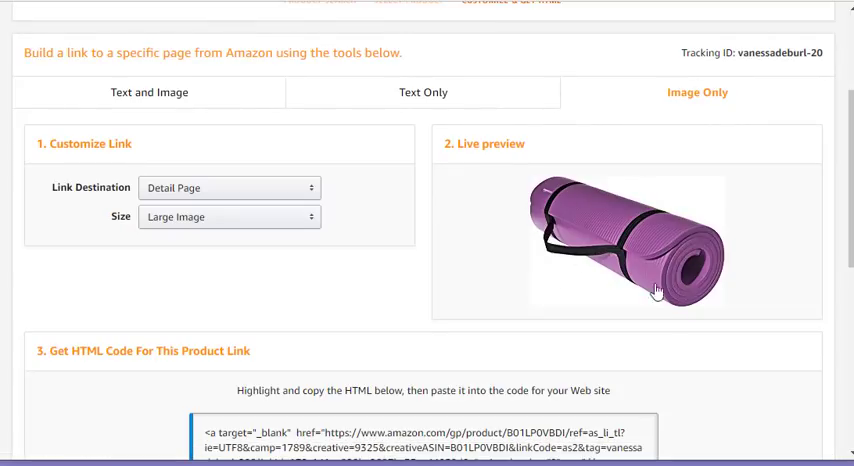
mouse_move(650, 276)
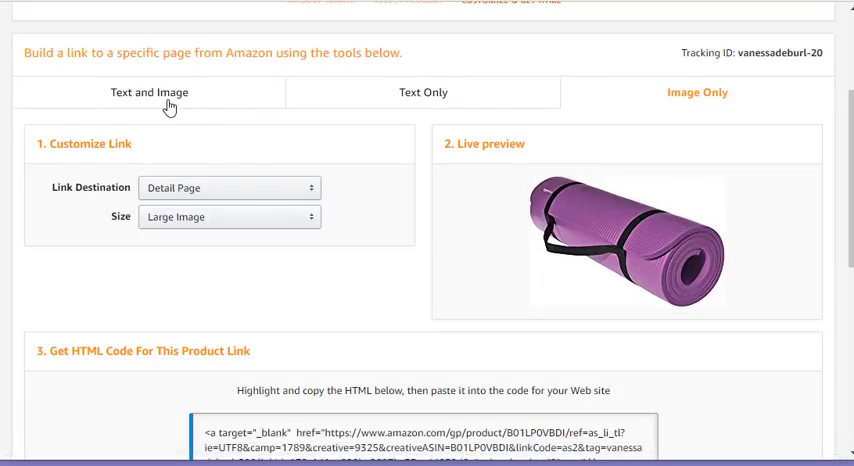
Return to the Text and Image link version and view its iframe HTML code
left_click(148, 92)
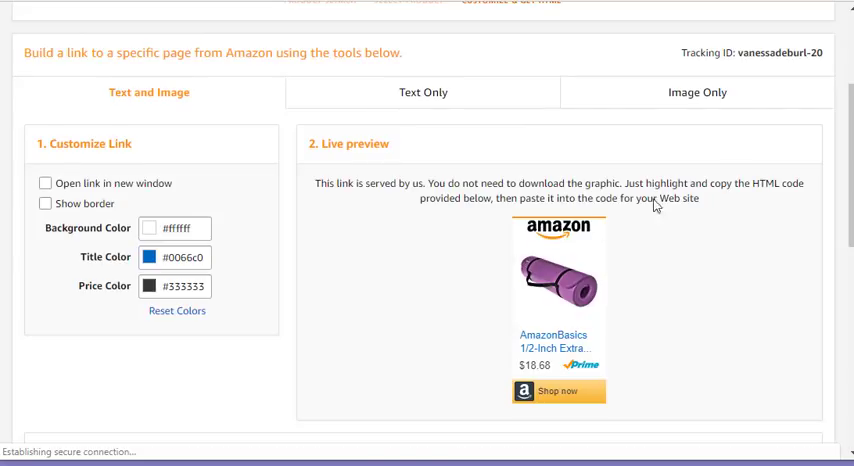
scroll("down", 3)
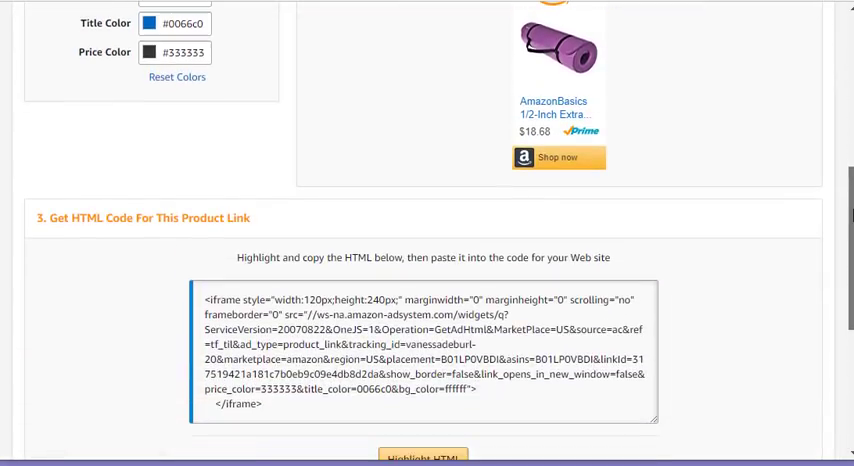
scroll("down", 3)
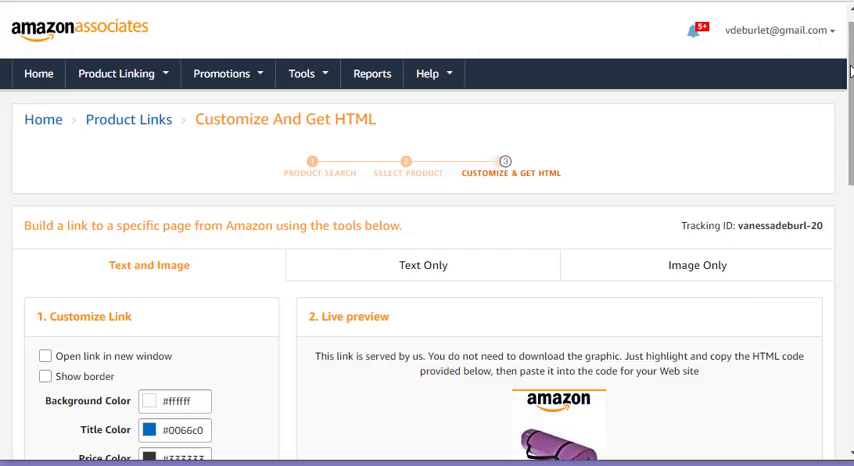
scroll("down", 3)
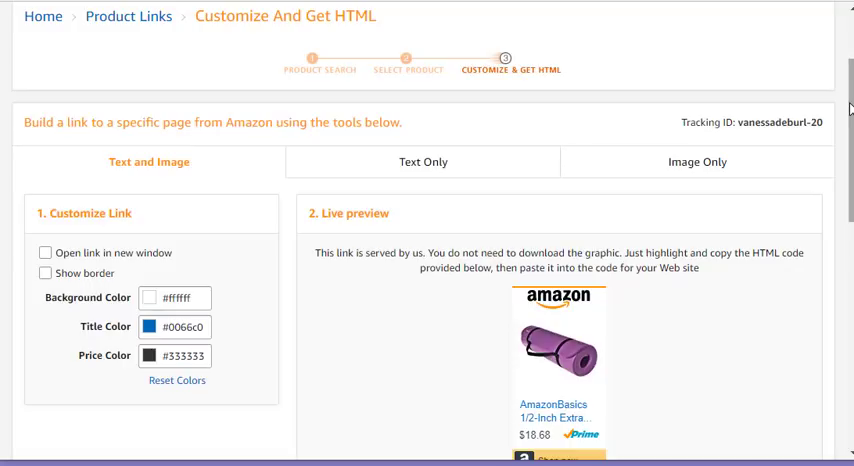
scroll("down", 3)
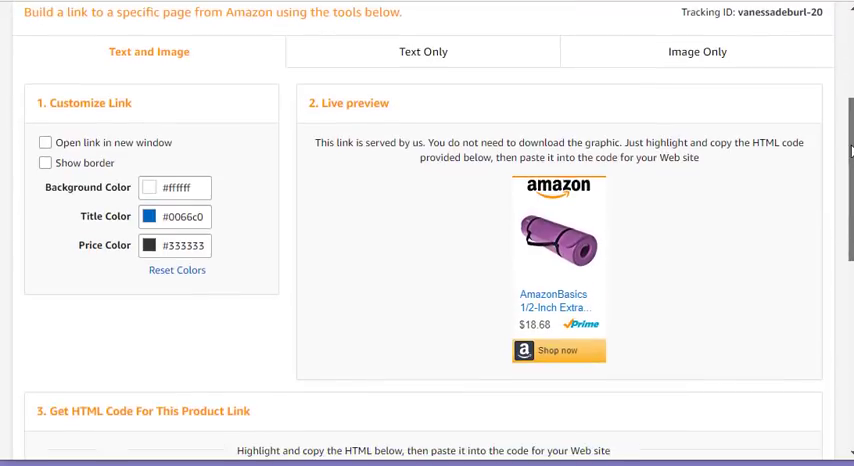